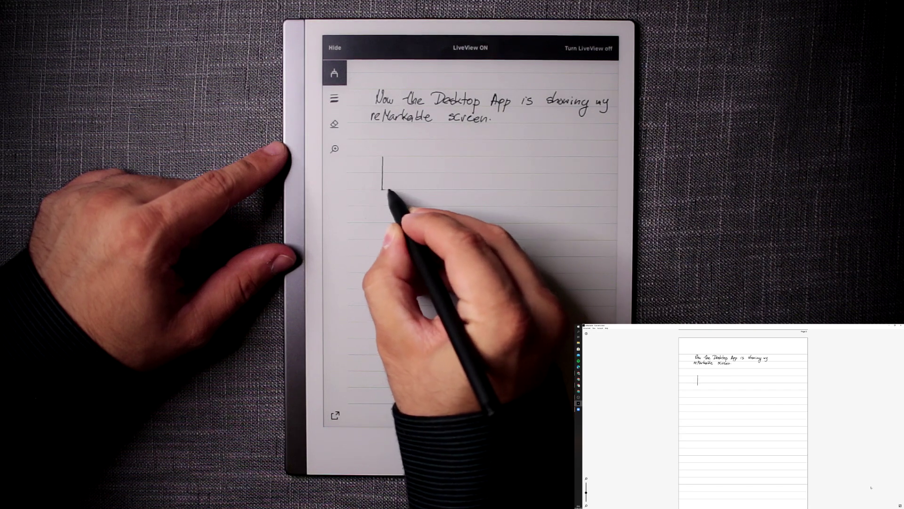
Step: Write a Marker stroke on the notebook page so it mirrors live in the desktop app
{"action": "left_click_drag", "start_coordinate": [383, 150], "coordinate": [415, 190]}
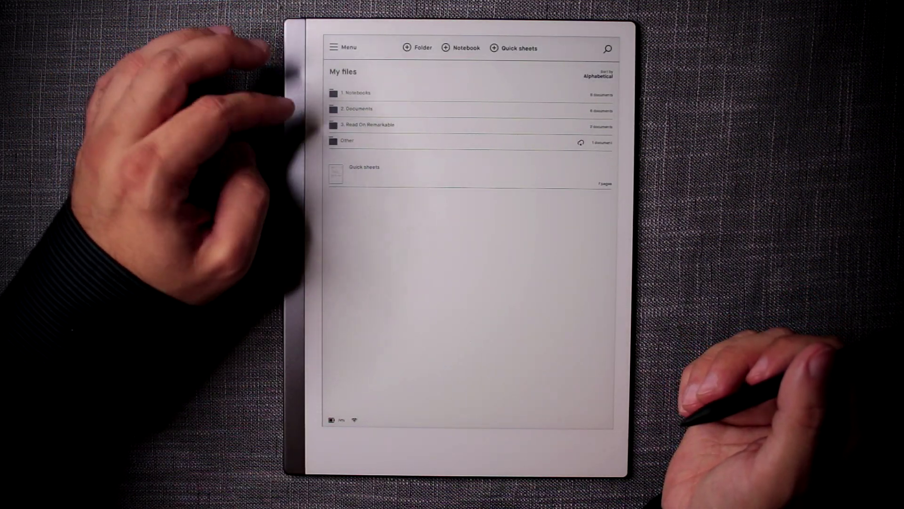
Step: Close the notebook and head toward the Read On Remarkable folder in My files
{"action": "left_click", "coordinate": [368, 124]}
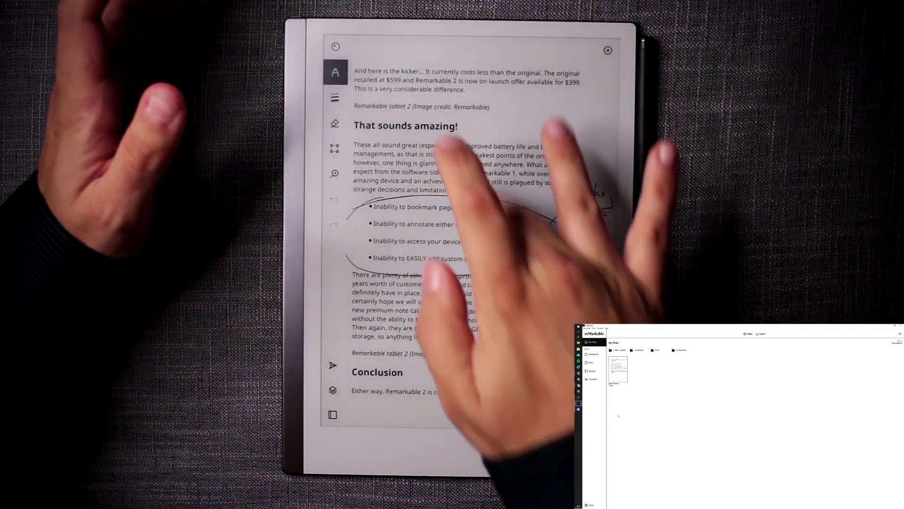
Step: Close the annotated Remarkable 2 article back to the Read On Remarkable folder
{"action": "left_click", "coordinate": [608, 49]}
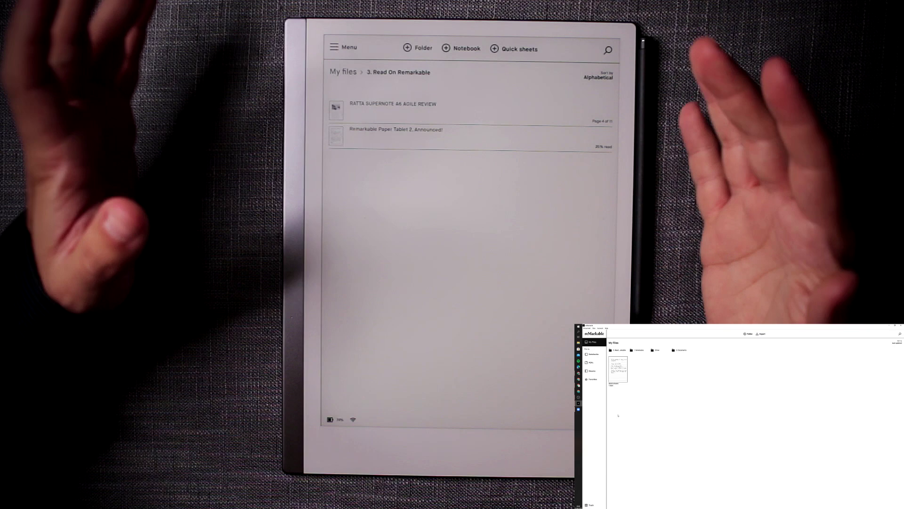